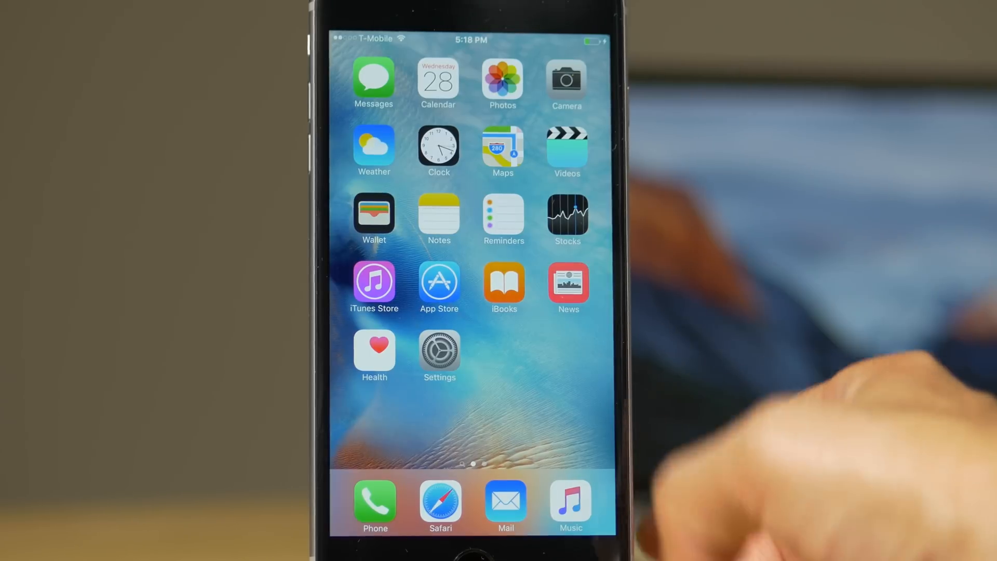
Confirm in Touch ID & Passcode that the passcode is off, then return to the Settings list.
{"action": "left_click", "coordinate": [439, 349]}
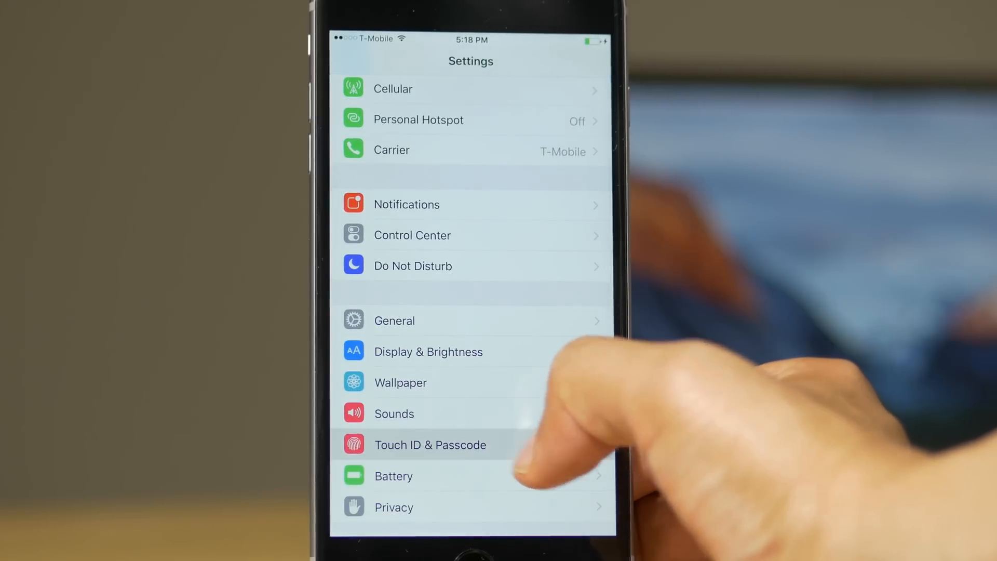
{"action": "left_click", "coordinate": [429, 444]}
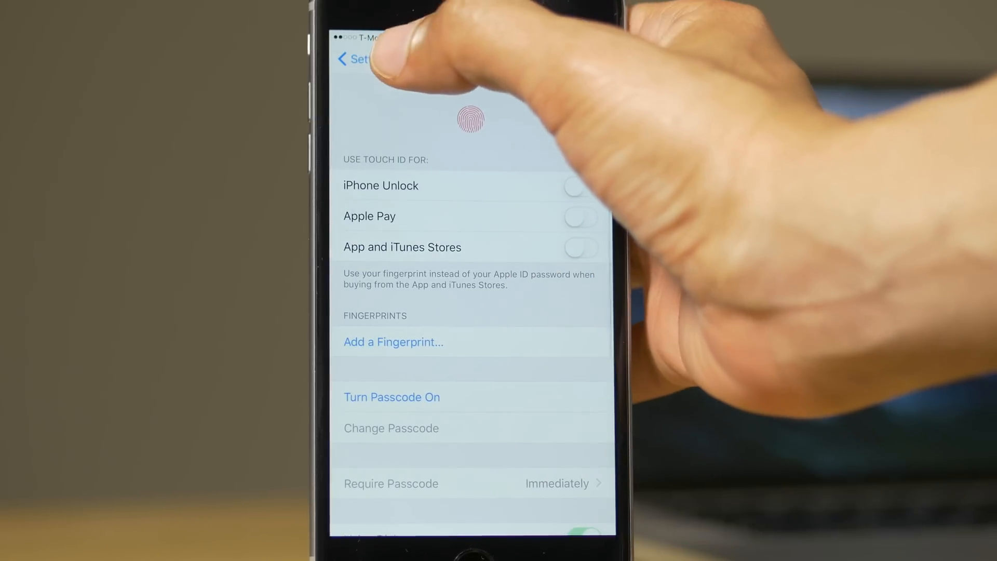
{"action": "left_click", "coordinate": [357, 59]}
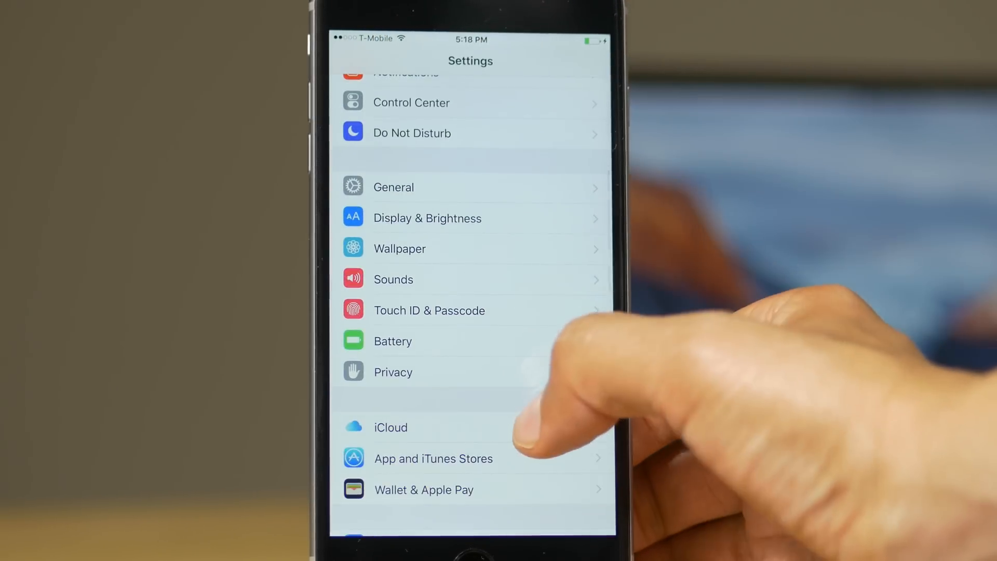
{"action": "left_click", "coordinate": [390, 427]}
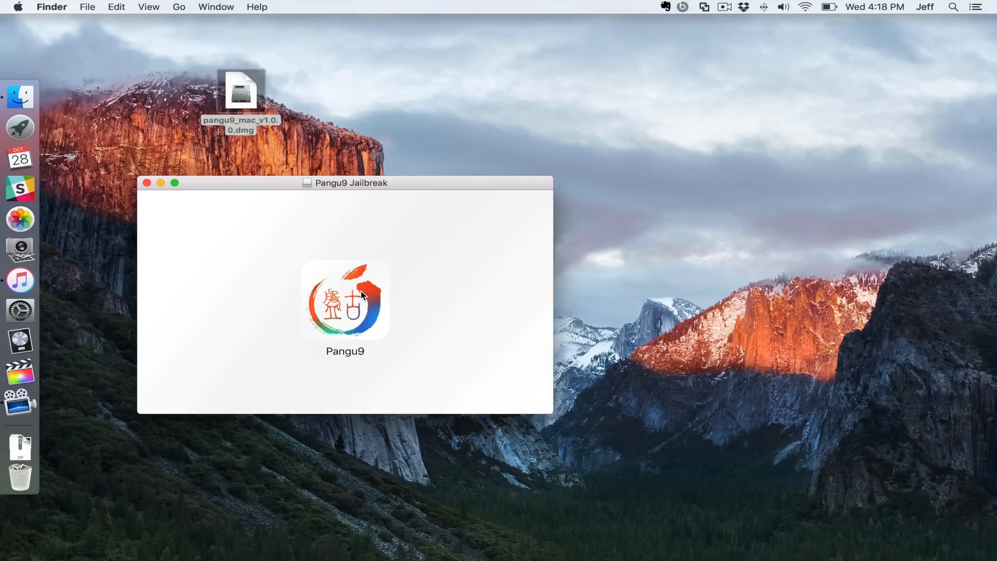
Launch Pangu9 from the disk image, approving the downloaded-app warning and the Xcode/iTunes notice.
{"action": "double_click", "coordinate": [344, 299]}
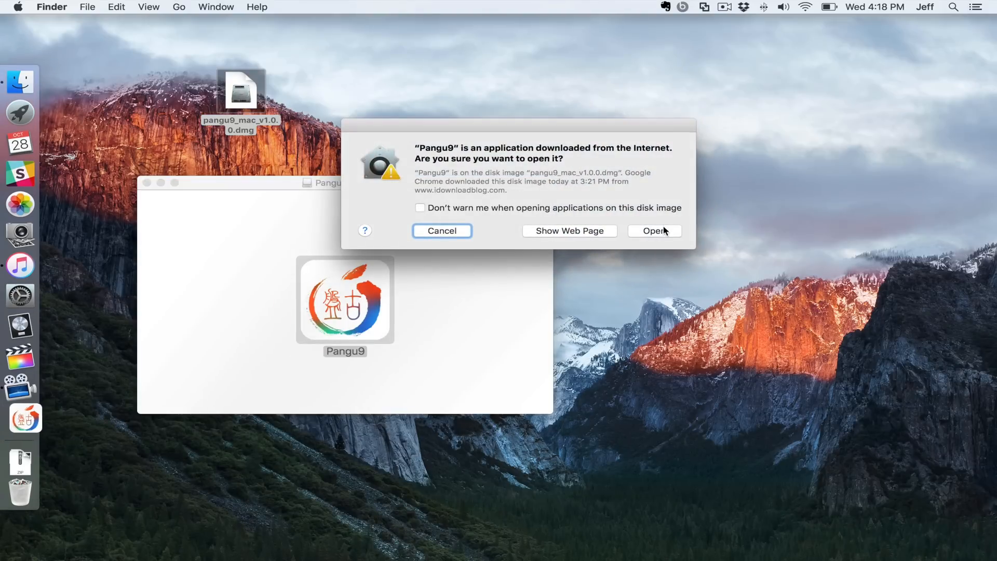
{"action": "left_click", "coordinate": [654, 230]}
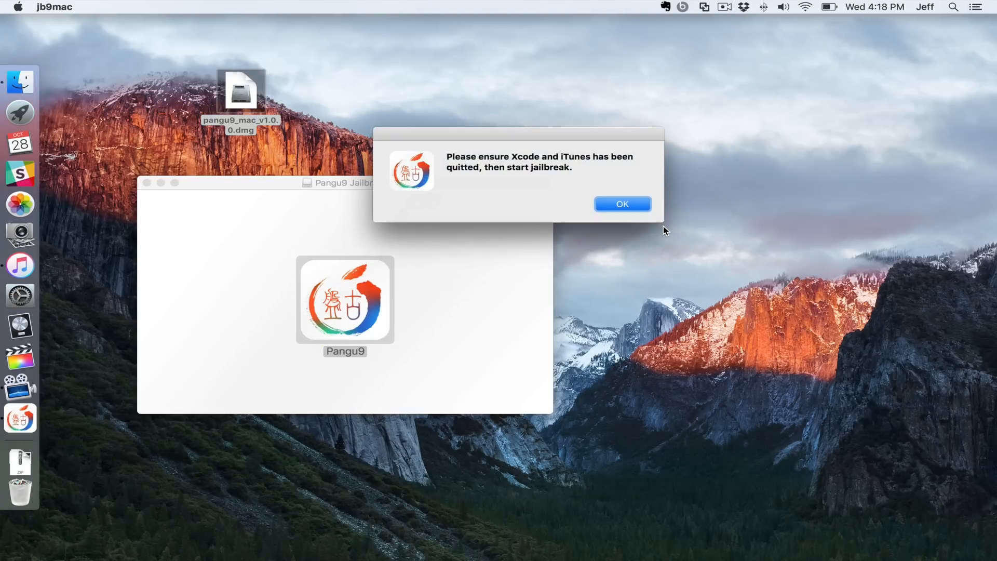
{"action": "mouse_move", "coordinate": [622, 204]}
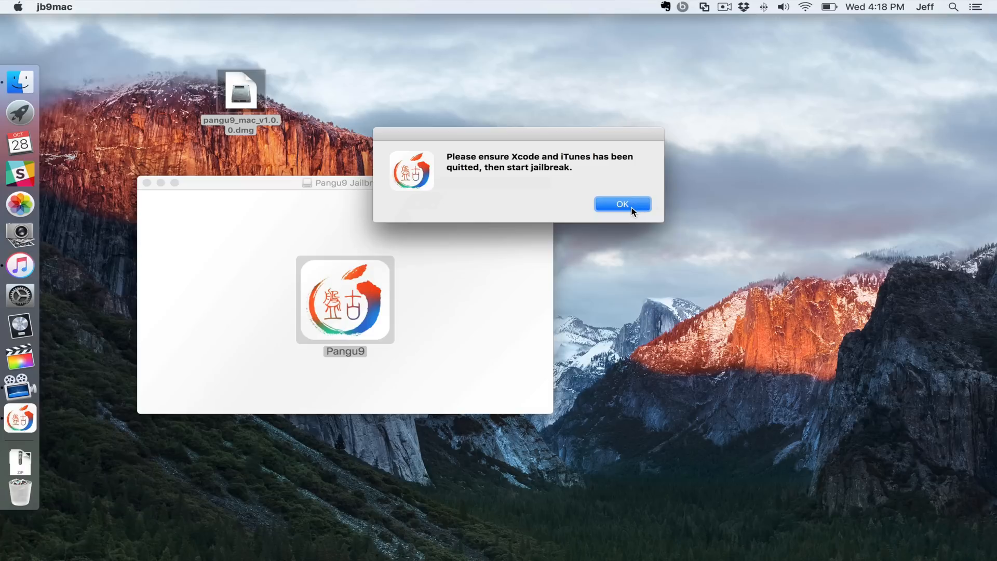
{"action": "left_click", "coordinate": [622, 203]}
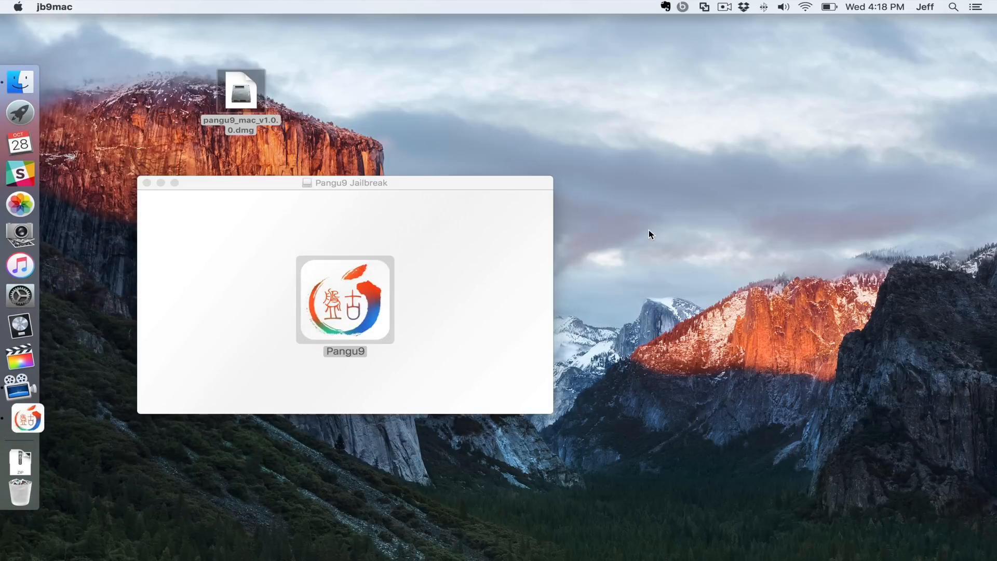
Start the jailbreak of the iOS 9.0.2 iPhone, confirming 'Already backup' in the notice.
{"action": "double_click", "coordinate": [345, 300]}
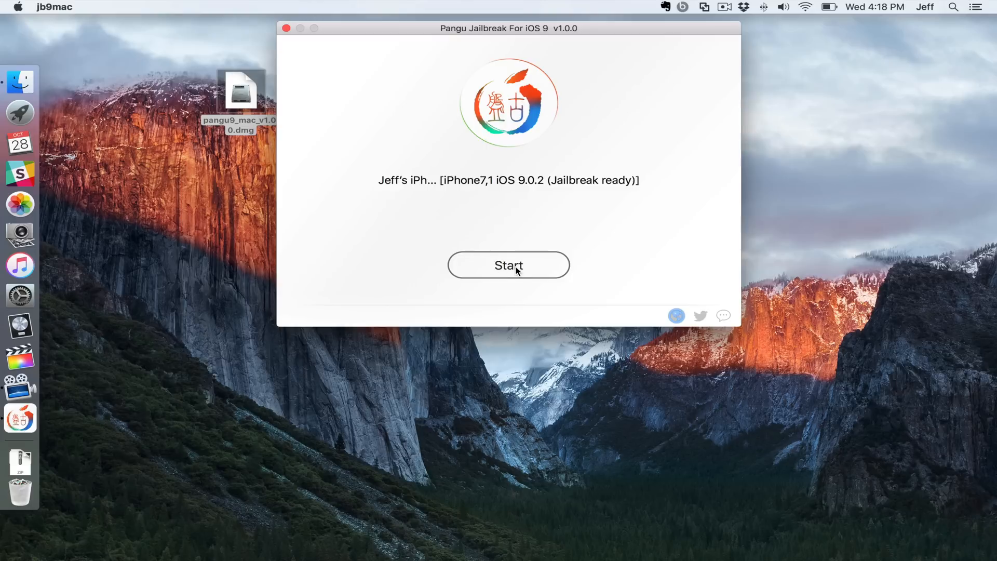
{"action": "left_click", "coordinate": [508, 265]}
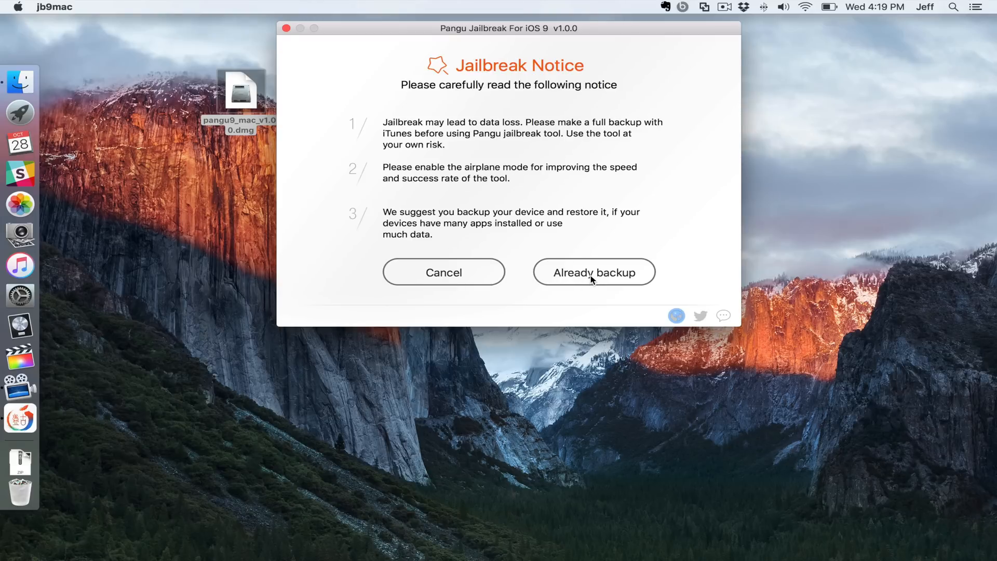
{"action": "left_click", "coordinate": [593, 271]}
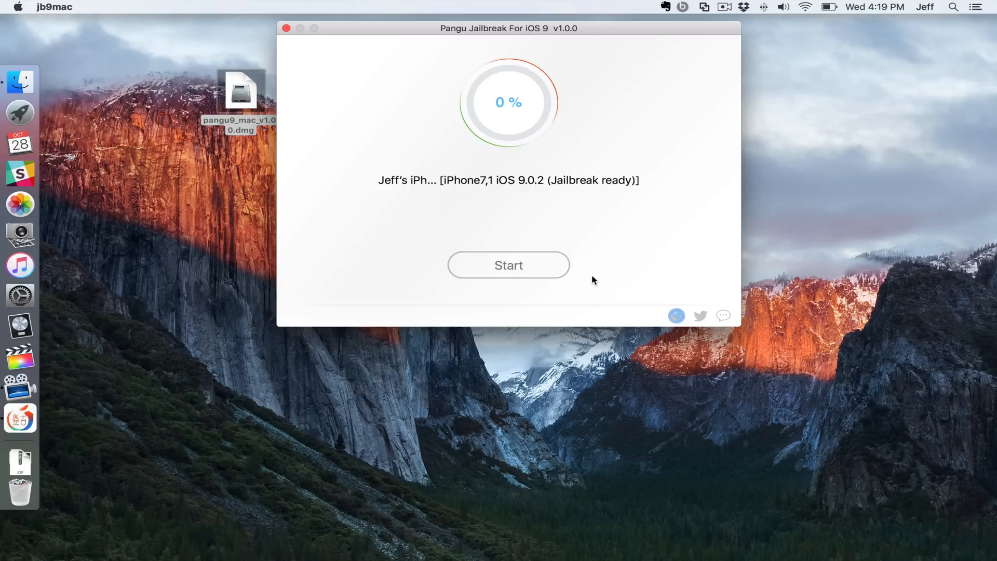
{"action": "left_click", "coordinate": [508, 264]}
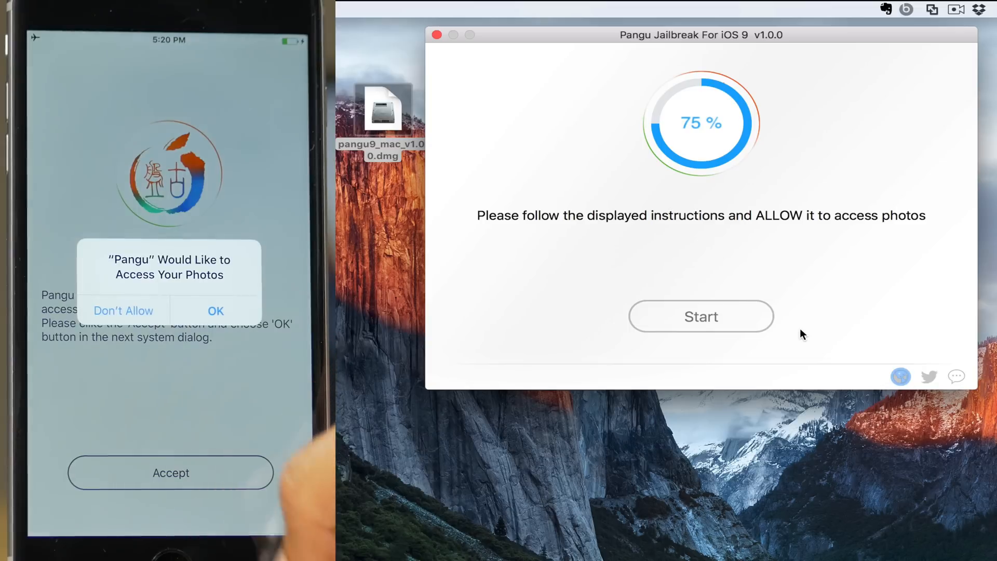
Allow Pangu photo access on the iPhone so the jailbreak runs to 100% completed.
{"action": "left_click", "coordinate": [216, 311]}
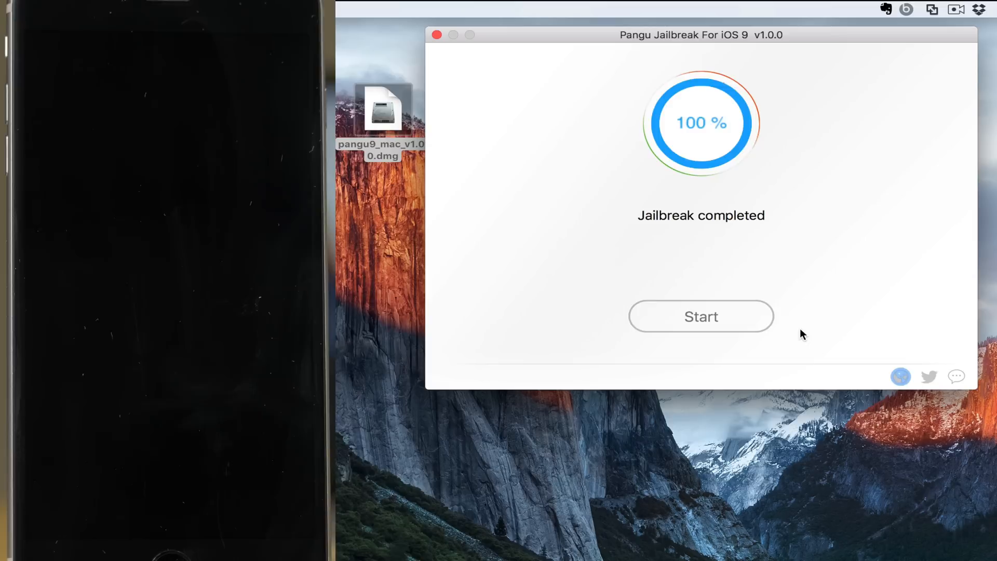
{"action": "left_click", "coordinate": [436, 34]}
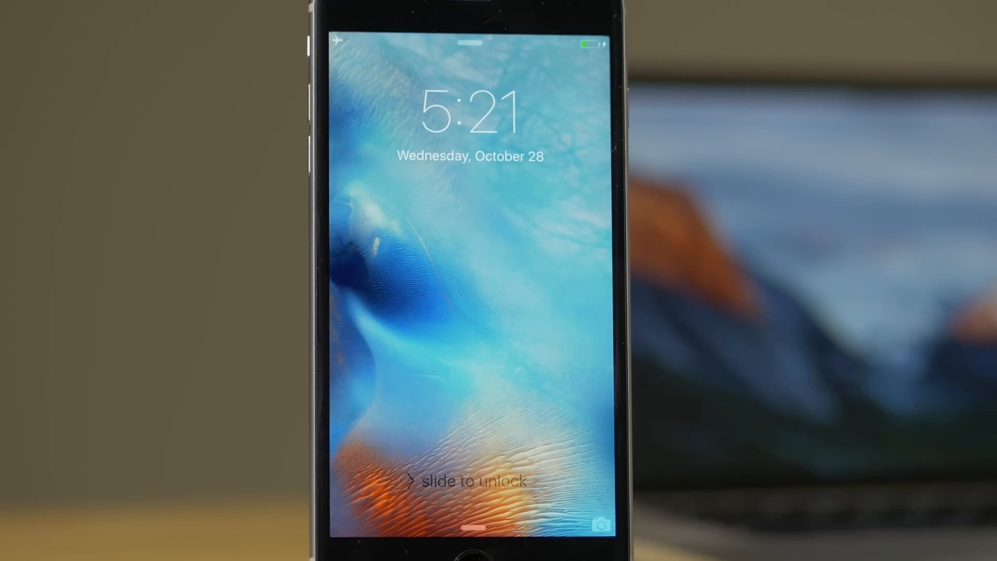
Unlock the iPhone and swipe to the home page showing the new Cydia icon.
{"action": "left_click_drag", "start_coordinate": [413, 479], "coordinate": [572, 479]}
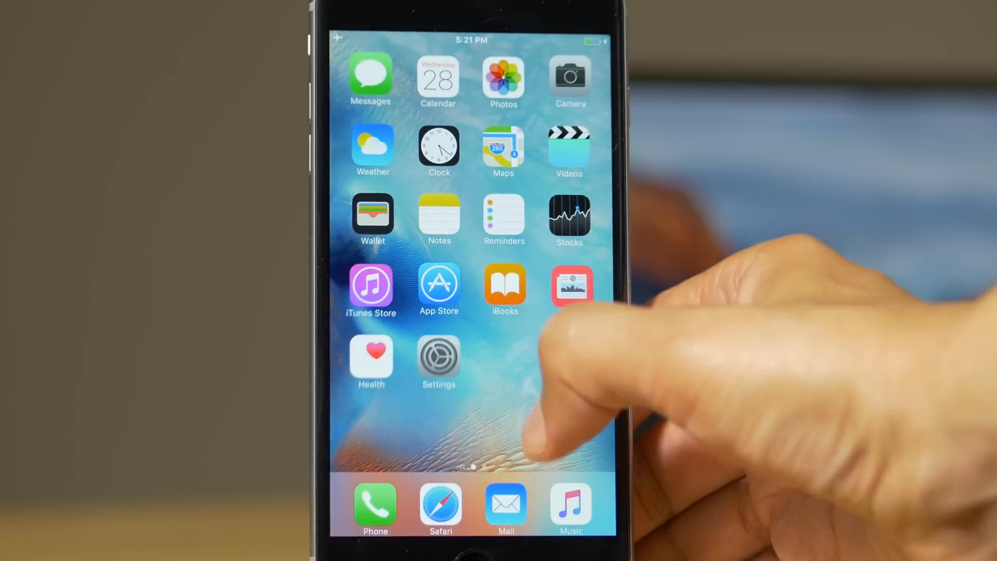
{"action": "scroll", "scroll_direction": "left", "scroll_amount": 3}
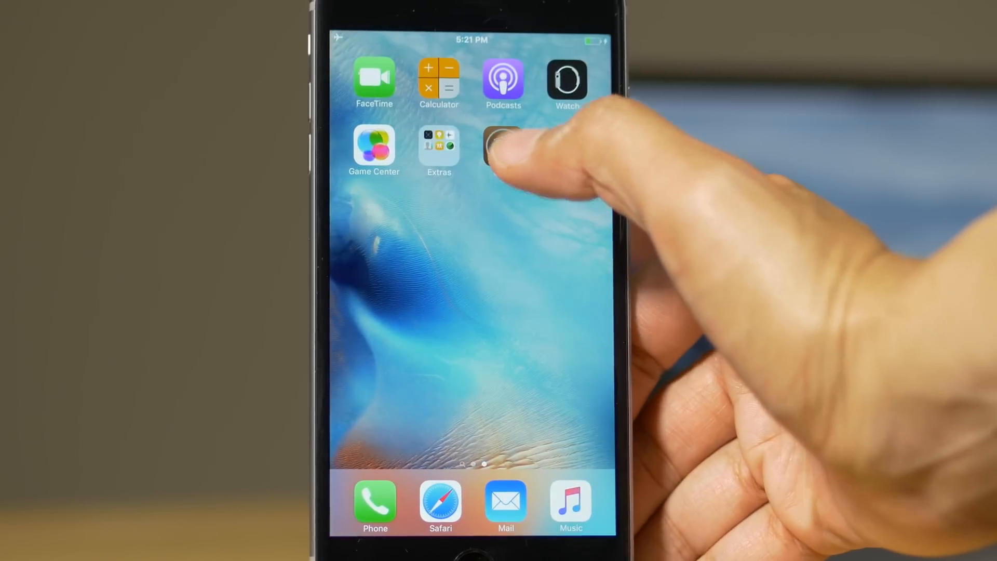